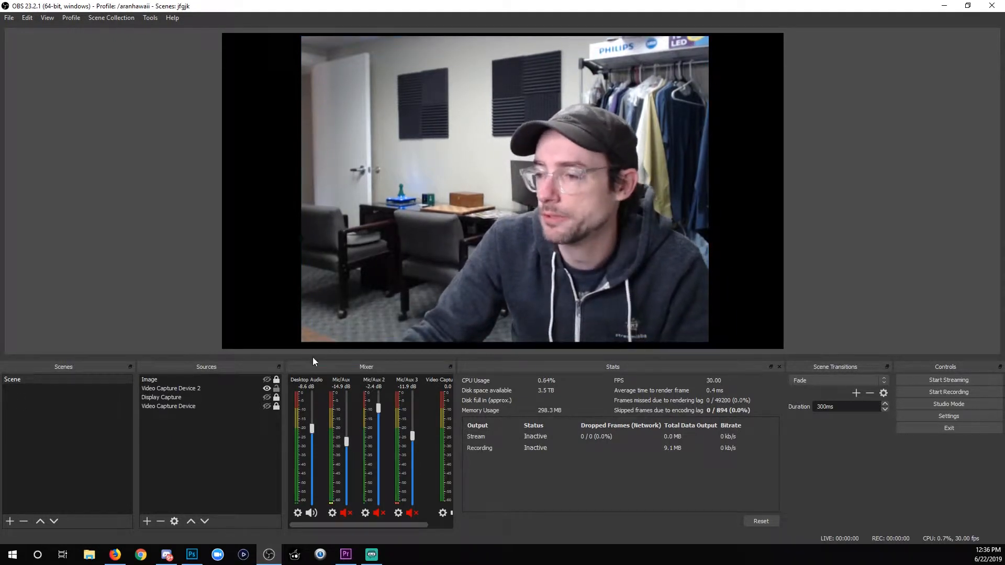
Step: Review the webcam source's current settings and leave them unchanged
right_click(171, 388)
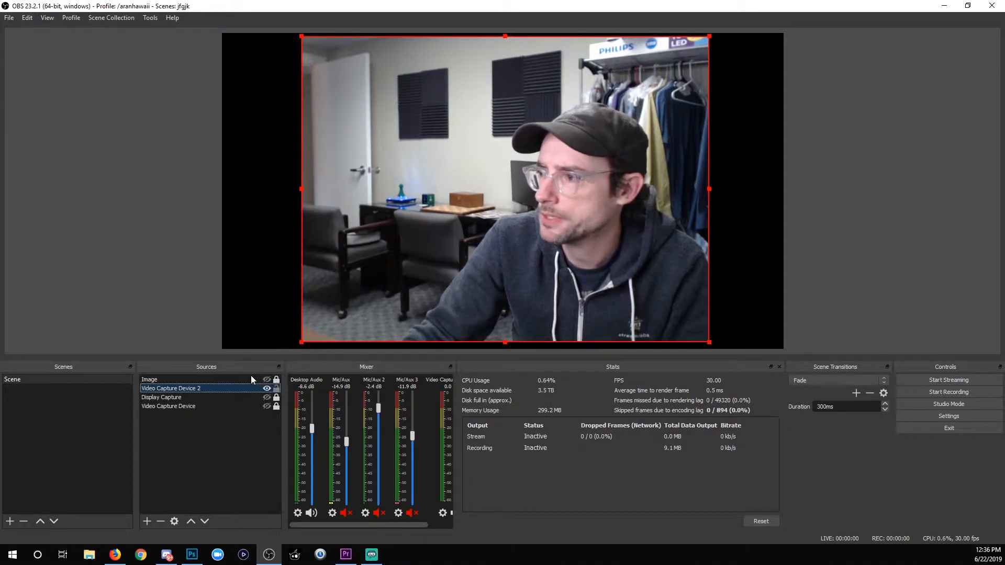
double_click(170, 388)
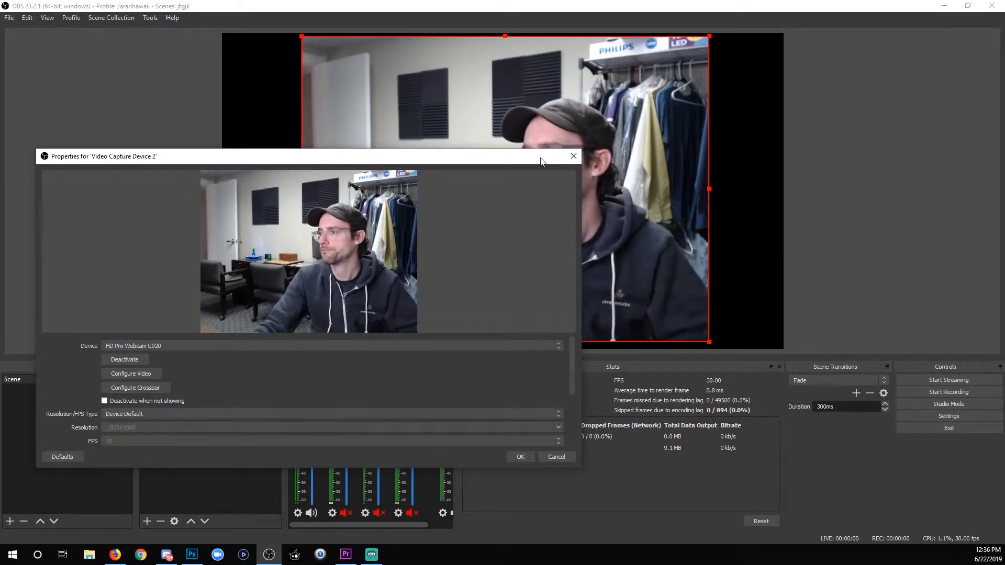
click(521, 457)
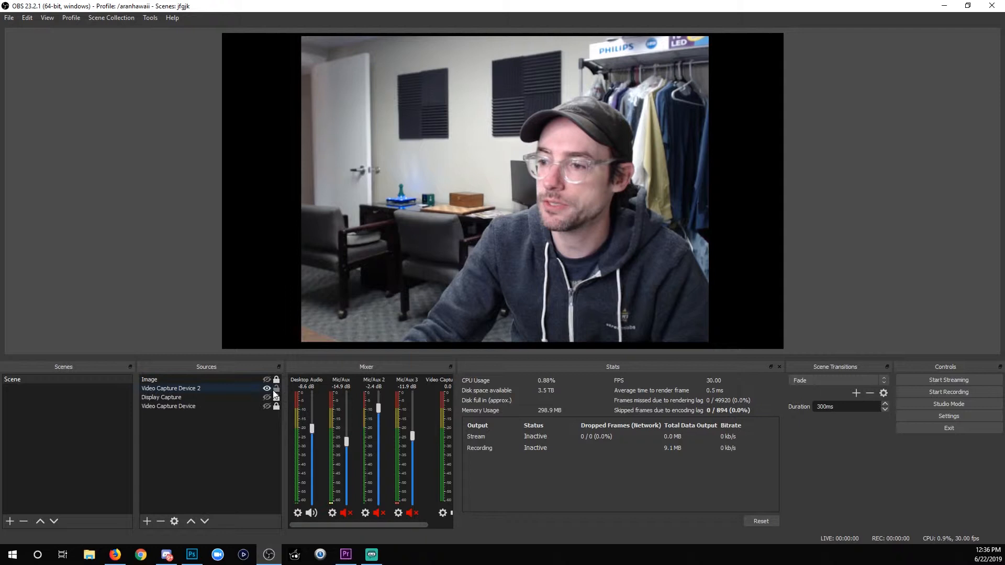
Step: Make the Image snapshot of the old view visible in the top-left corner
click(149, 379)
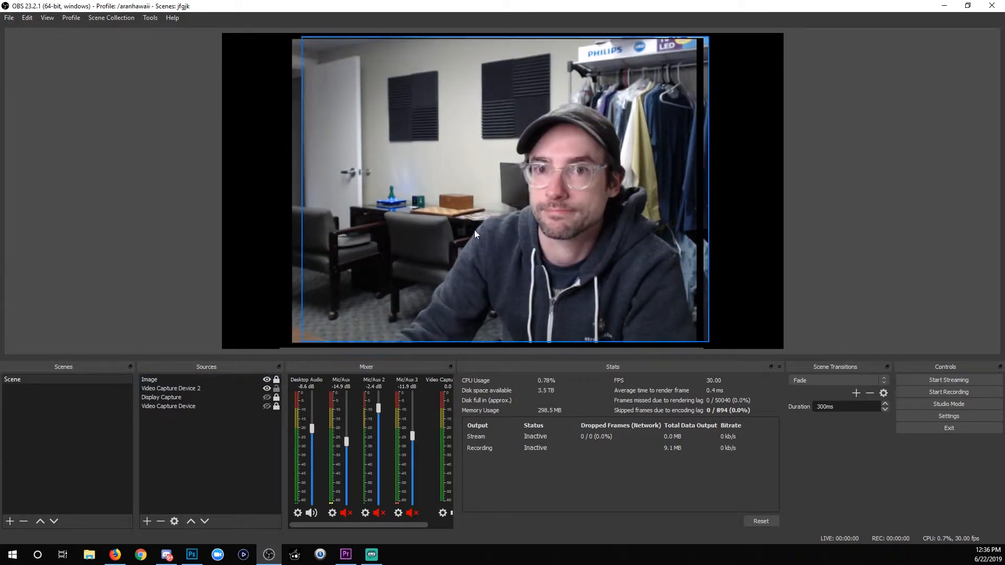
click(171, 388)
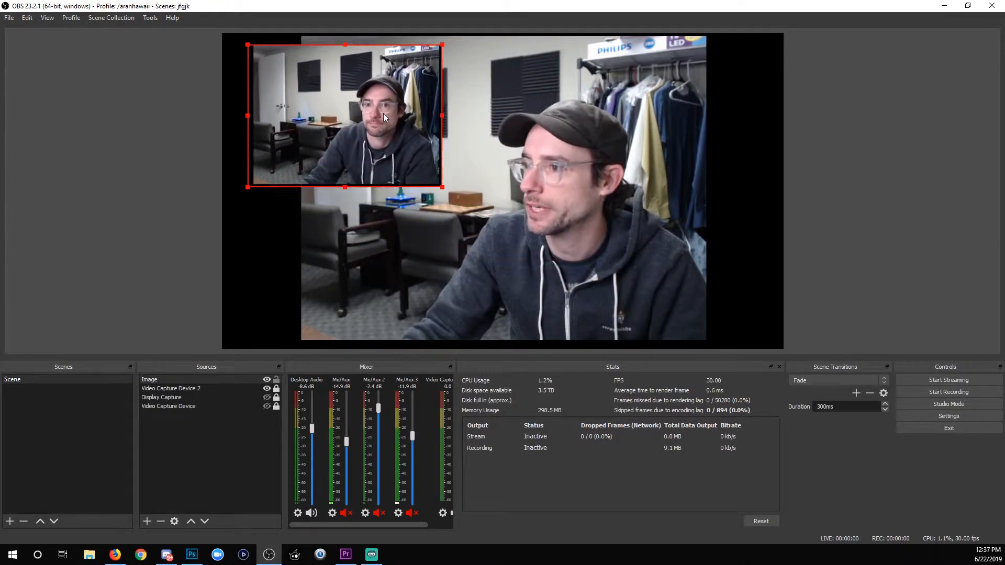
click(171, 388)
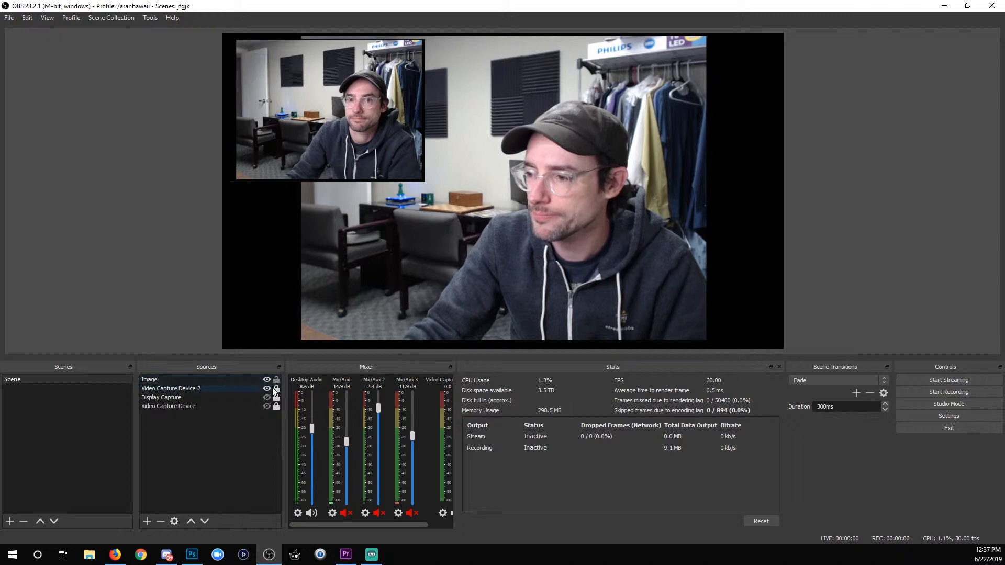
Step: Set Video Capture Device 2 to Custom 1920x1080, 30 FPS, MJPEG format and apply
right_click(171, 388)
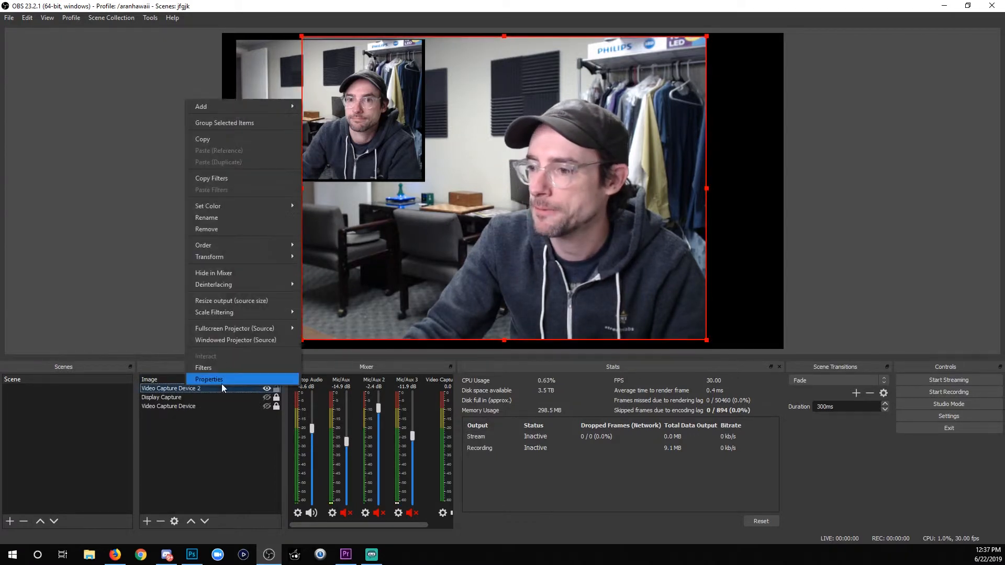
click(208, 379)
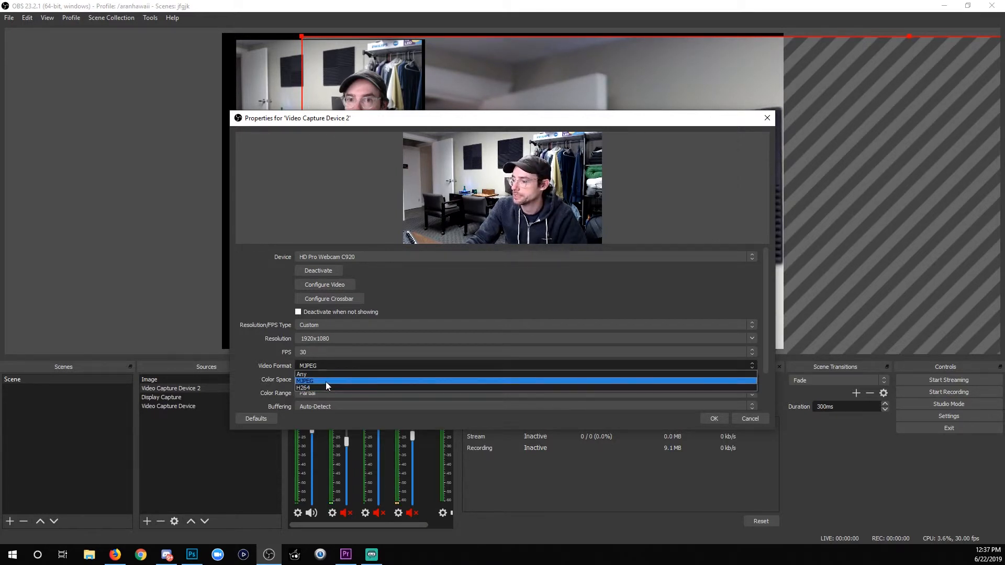
click(307, 373)
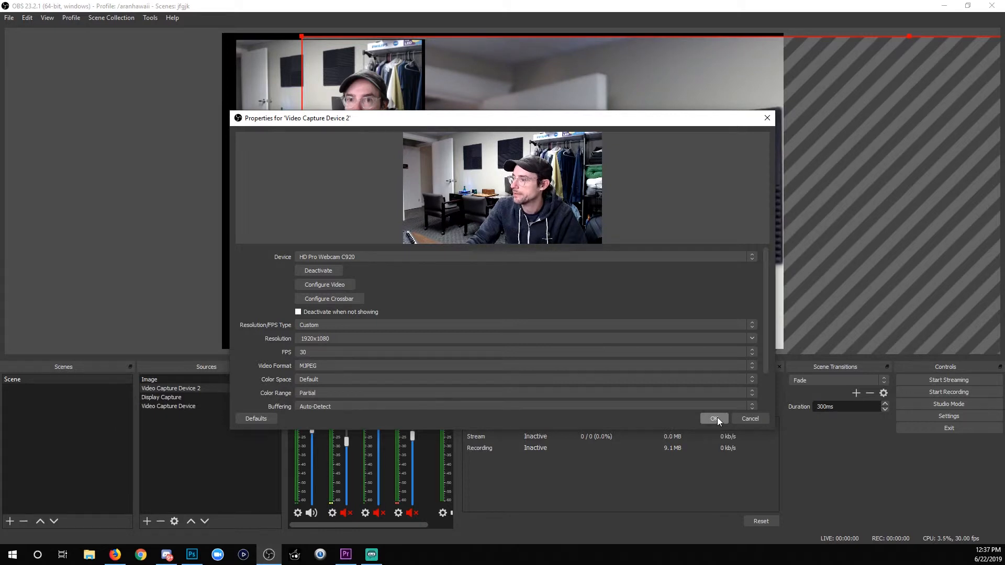
click(714, 418)
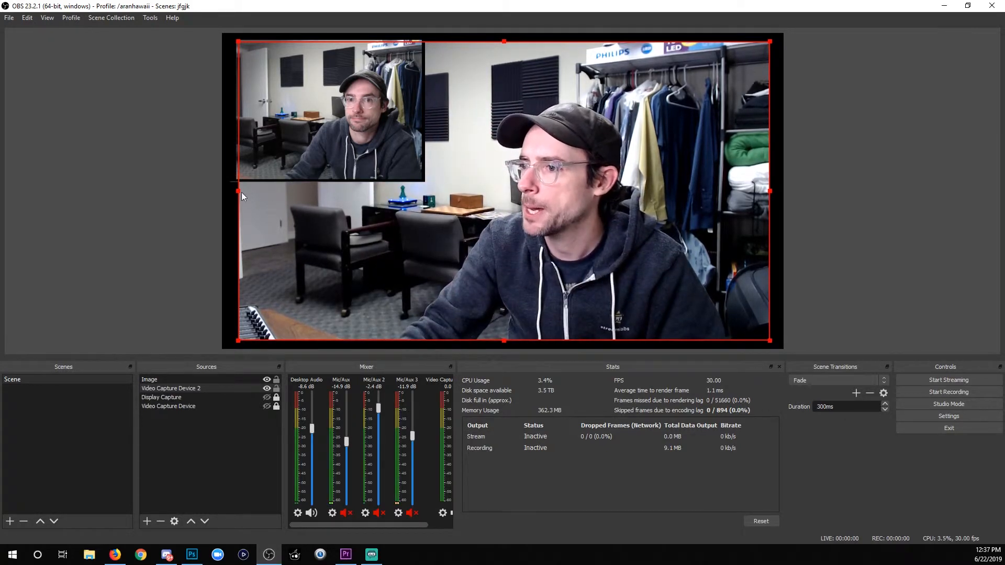
Step: Fit the webcam feed to the canvas and select the snapshot image above it
click(150, 379)
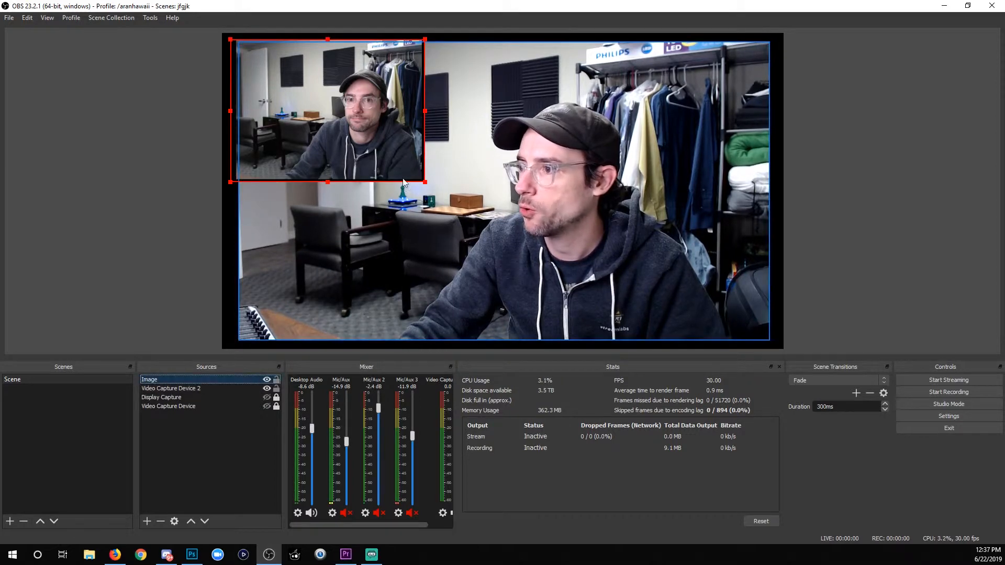